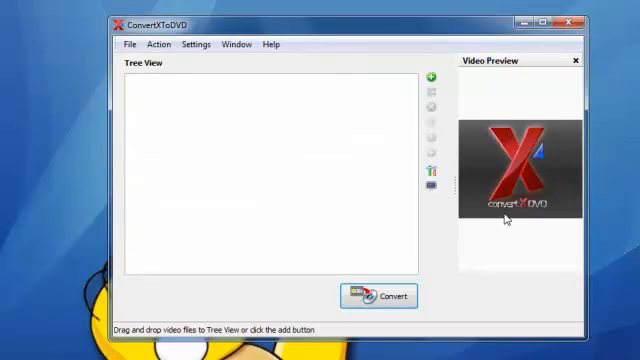
mouse_move(524, 182)
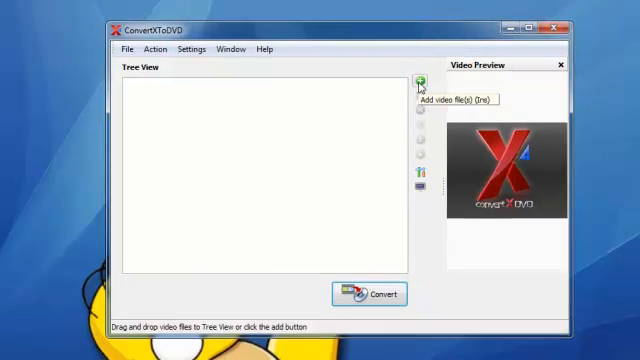
Step: Add the eight clips from the Desktop's Converted folder, including 'chase fly, screen door' and 'Lennox goes outside'
left_click(414, 82)
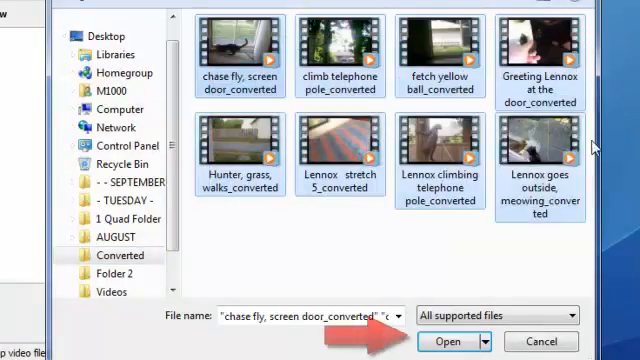
left_click(448, 340)
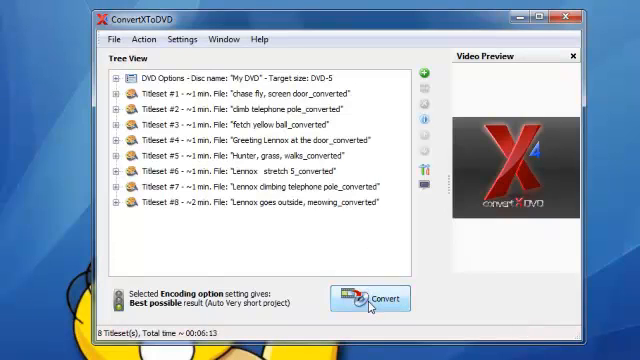
Step: Launch the DVD conversion and accept the trial-version watermark notice
left_click(366, 296)
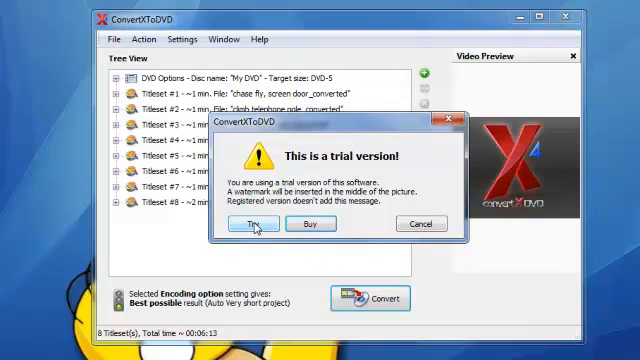
left_click(256, 224)
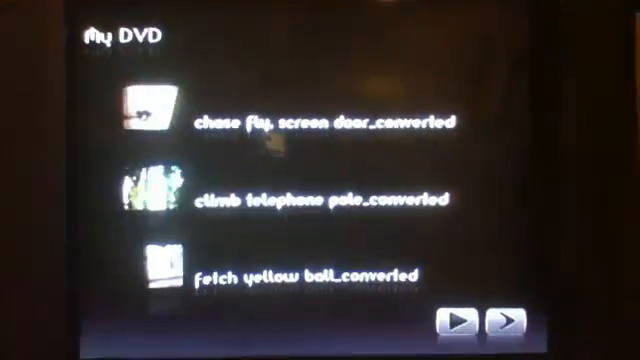
Step: Play 'chase fly, screen door_converted' from the My DVD menu on the TV
left_click(460, 322)
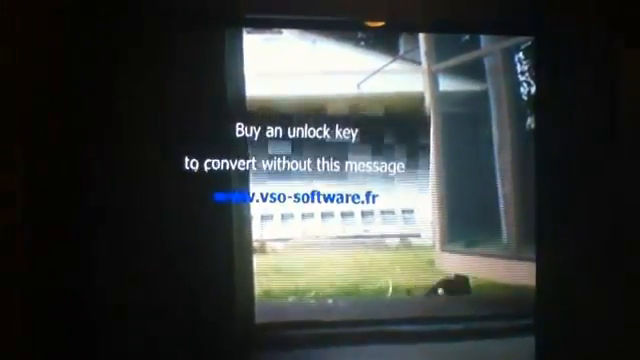